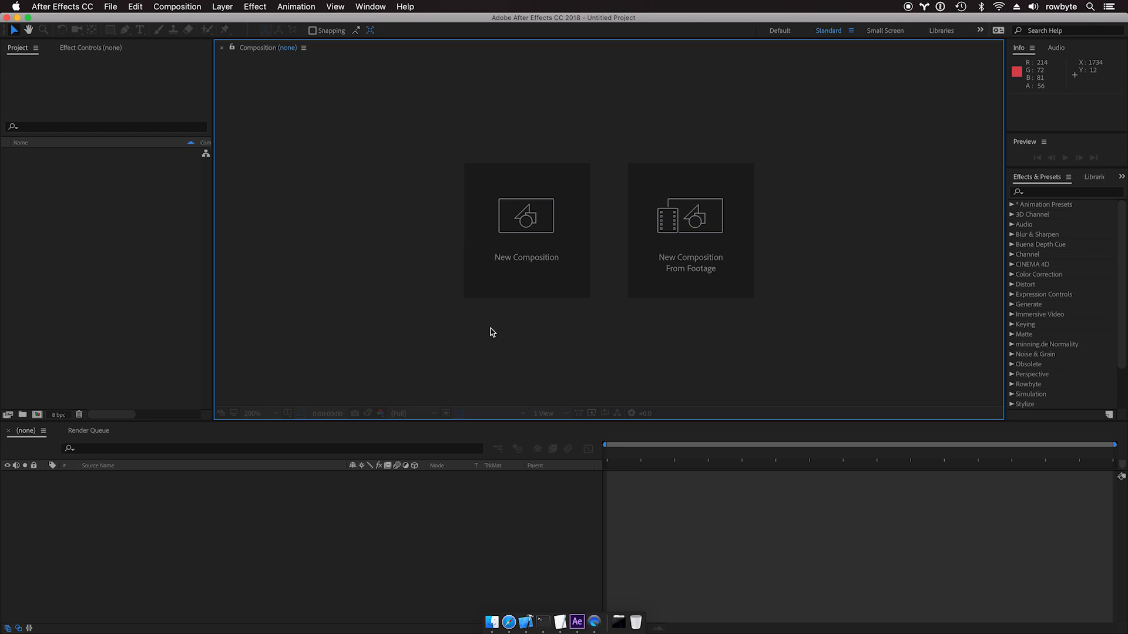
# Step: Create Comp 1 at 1920×1080, 24 fps using the HDTV 1080 24 preset
pyautogui.click(526, 215)
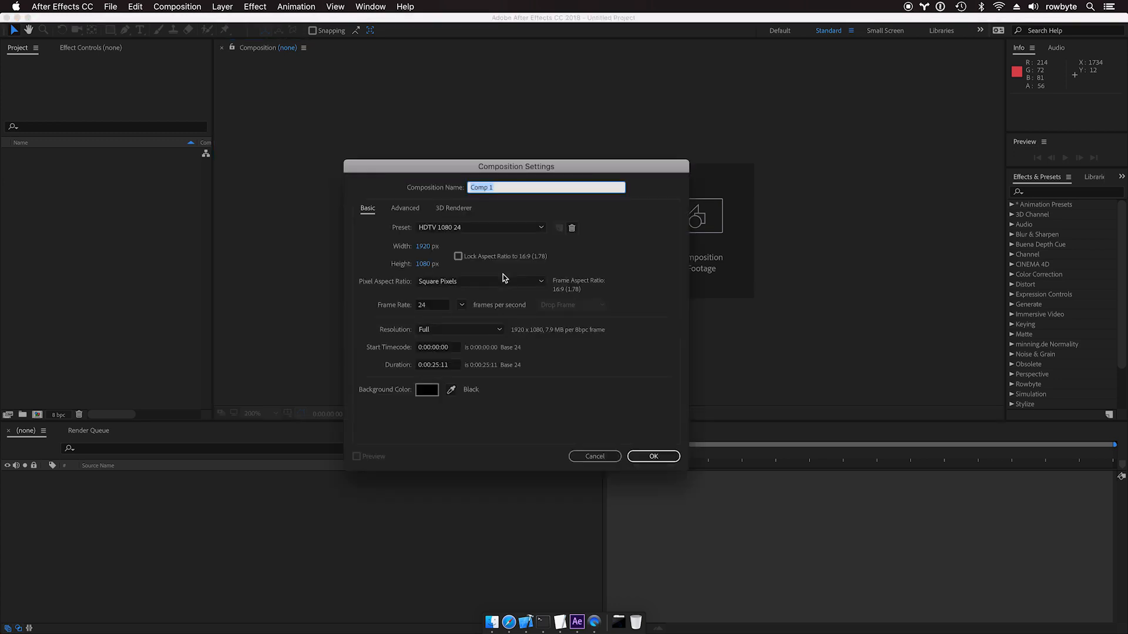
pyautogui.click(651, 456)
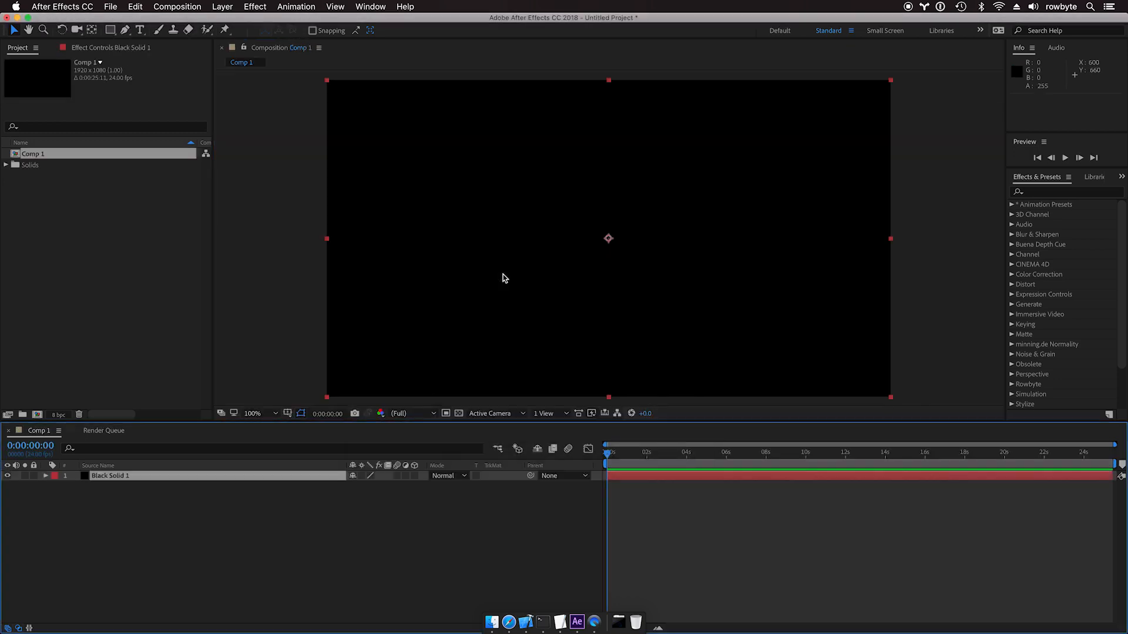
# Step: Apply Aura to the black solid, making 16-sided star rings with Star Depth 0.220
pyautogui.click(255, 6)
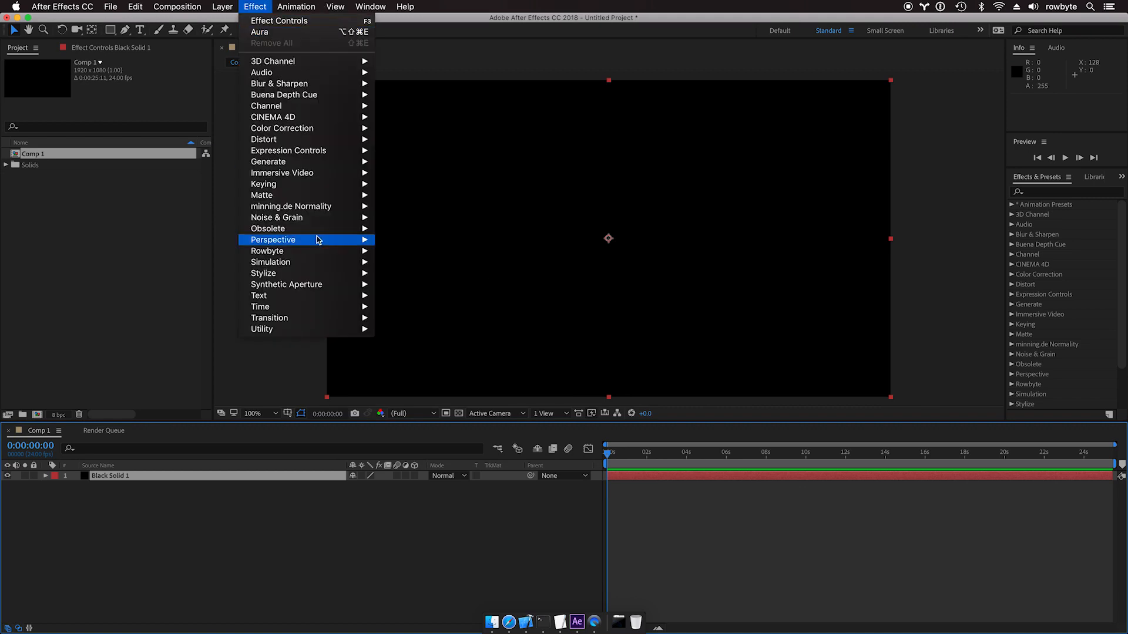
pyautogui.click(259, 32)
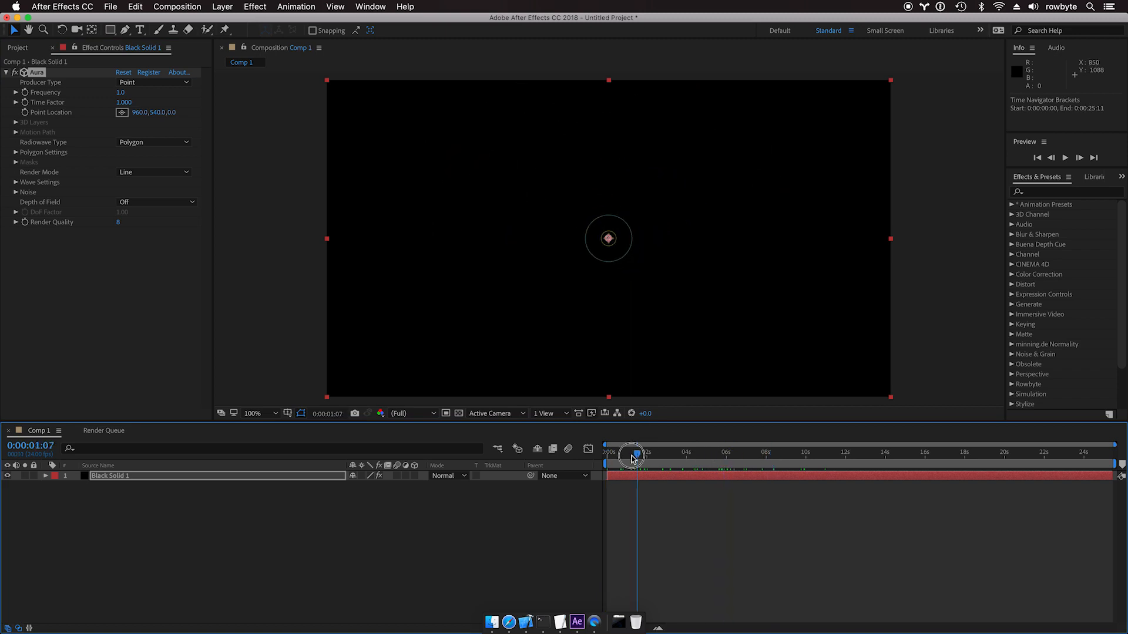
pyautogui.click(16, 151)
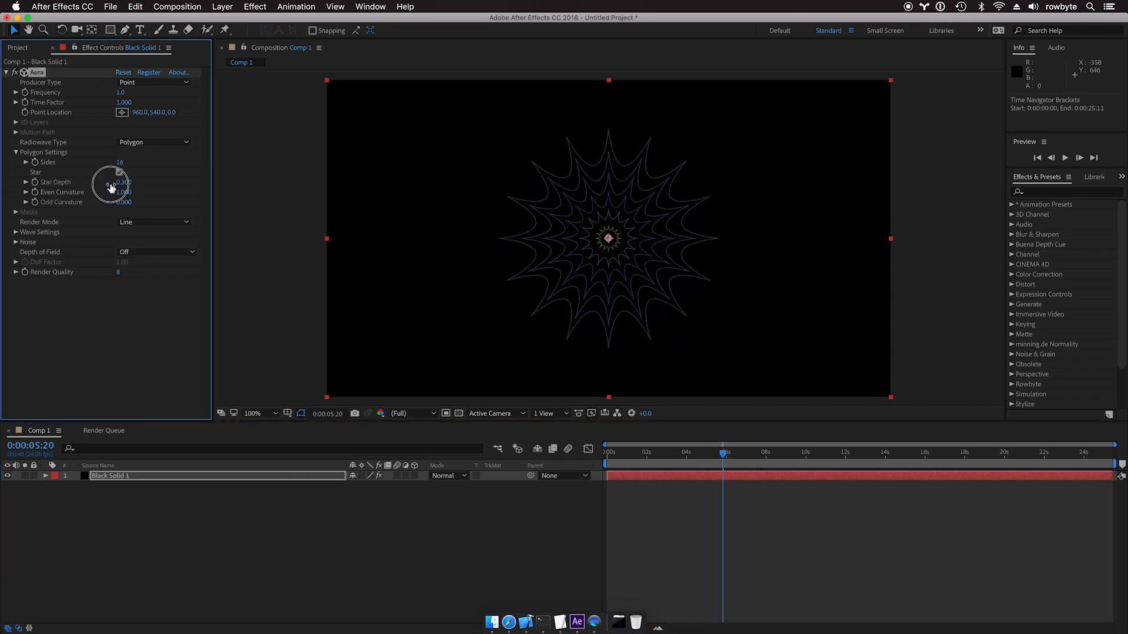
pyautogui.moveTo(122, 182); pyautogui.dragTo(112, 182)
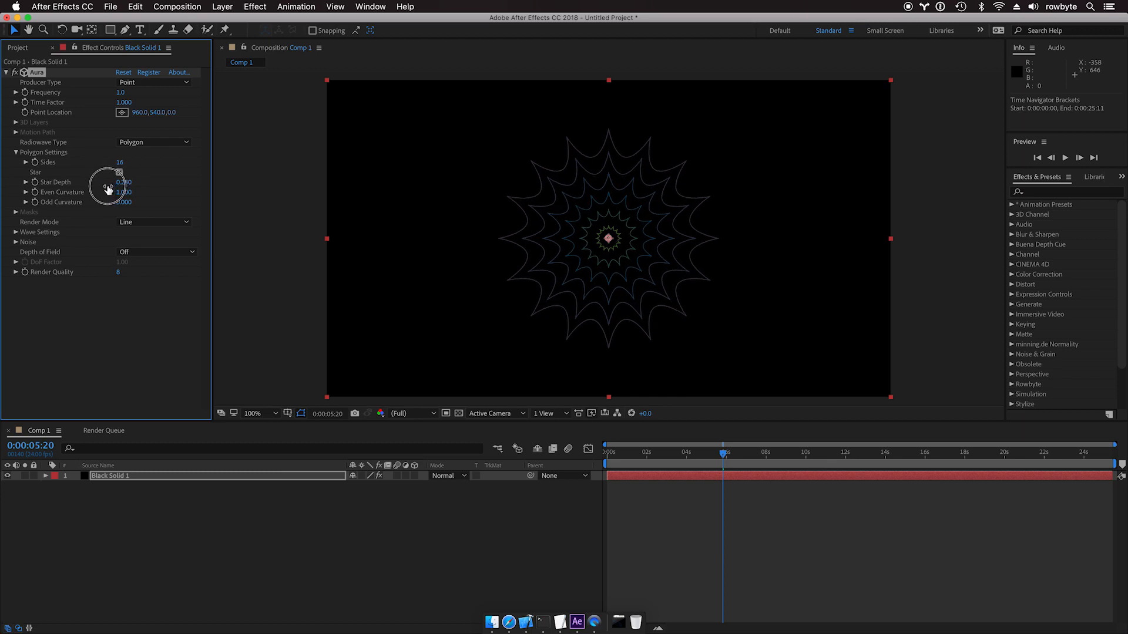
pyautogui.click(119, 172)
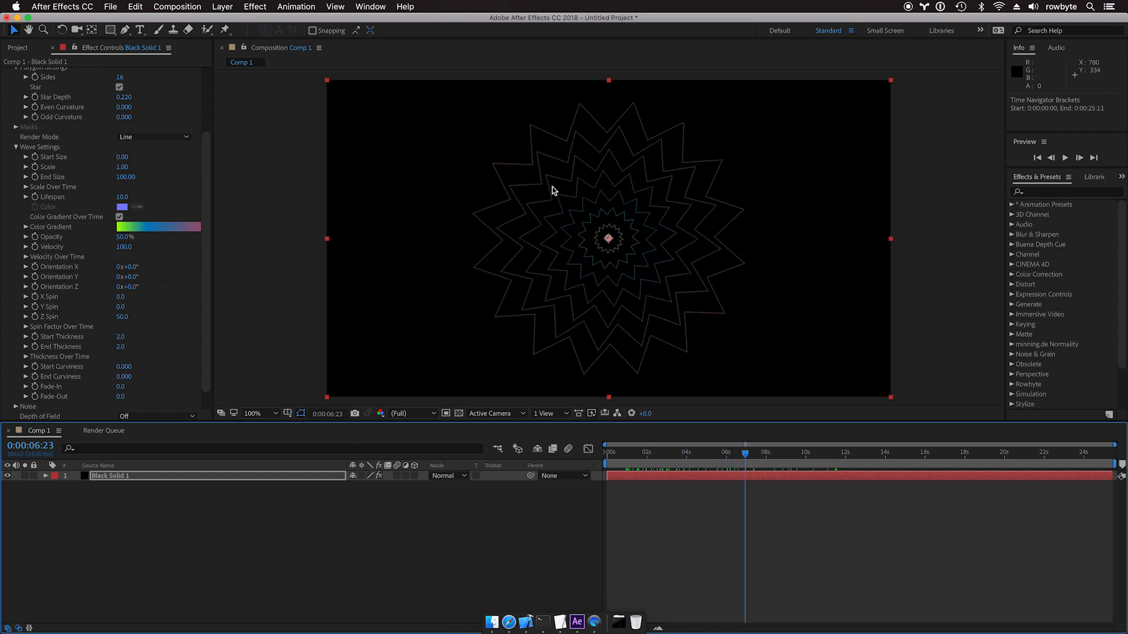
pyautogui.moveTo(781, 461)
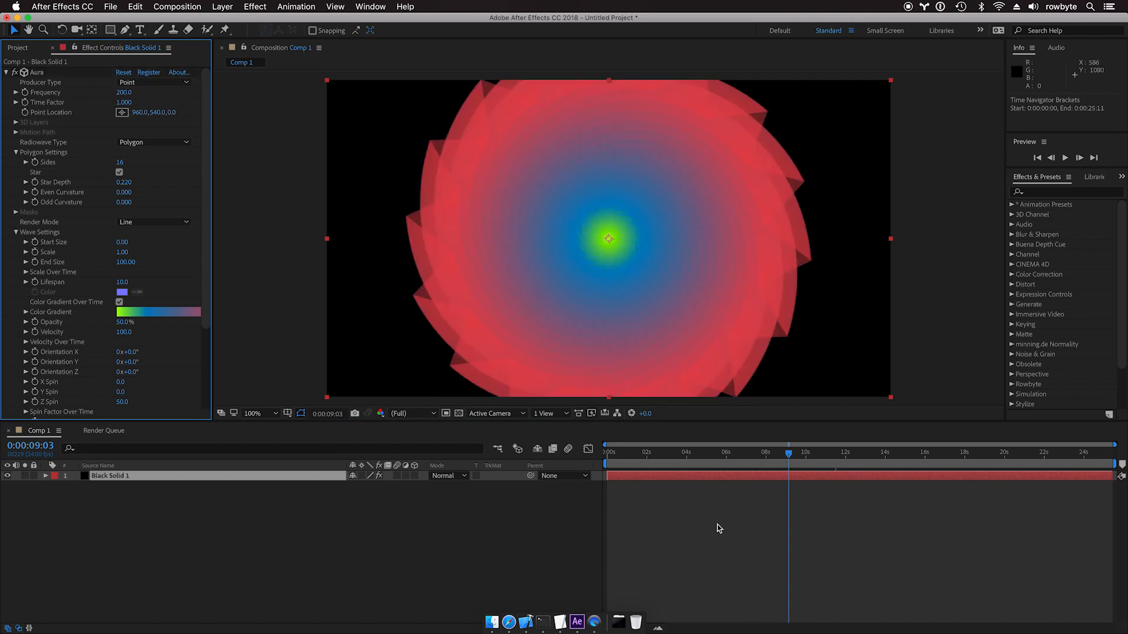
pyautogui.moveTo(571, 349)
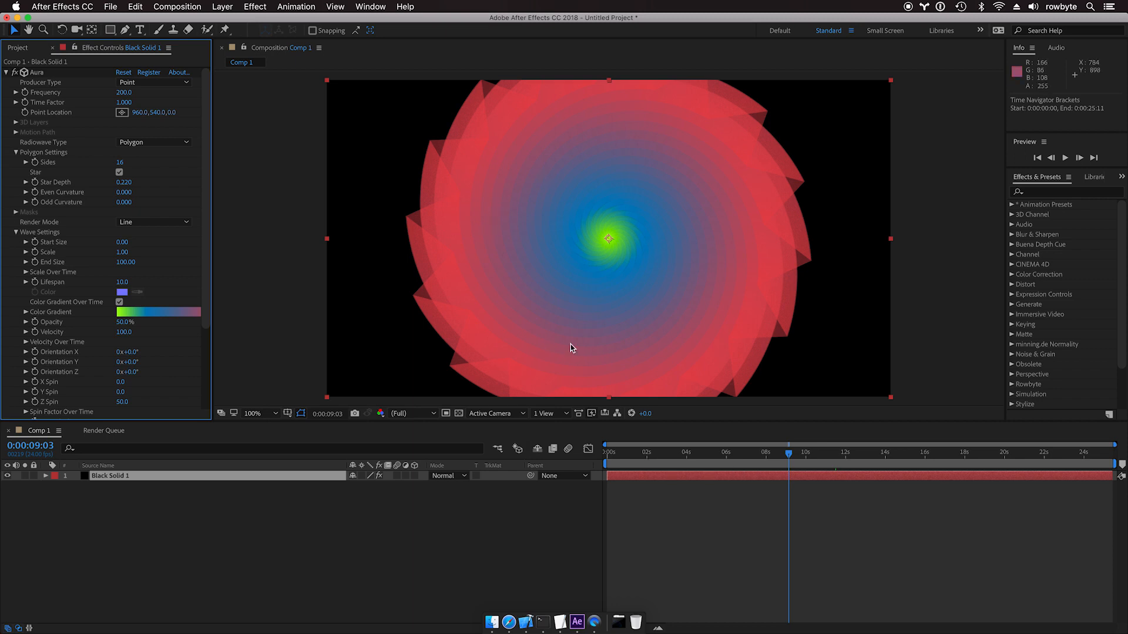
pyautogui.moveTo(692, 146)
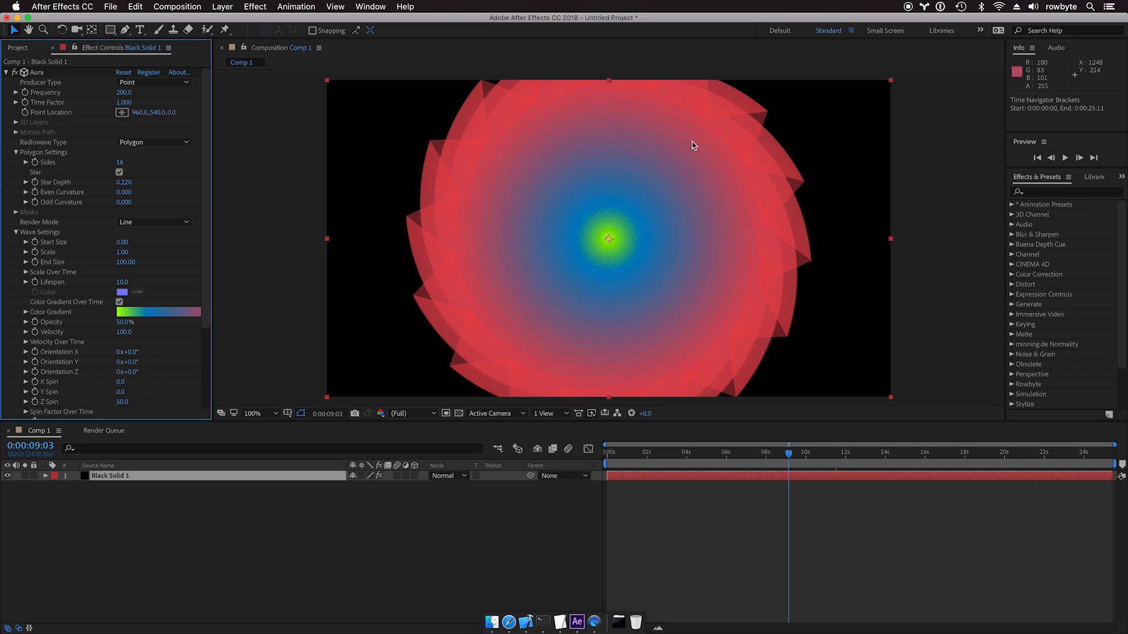
pyautogui.moveTo(3, 344)
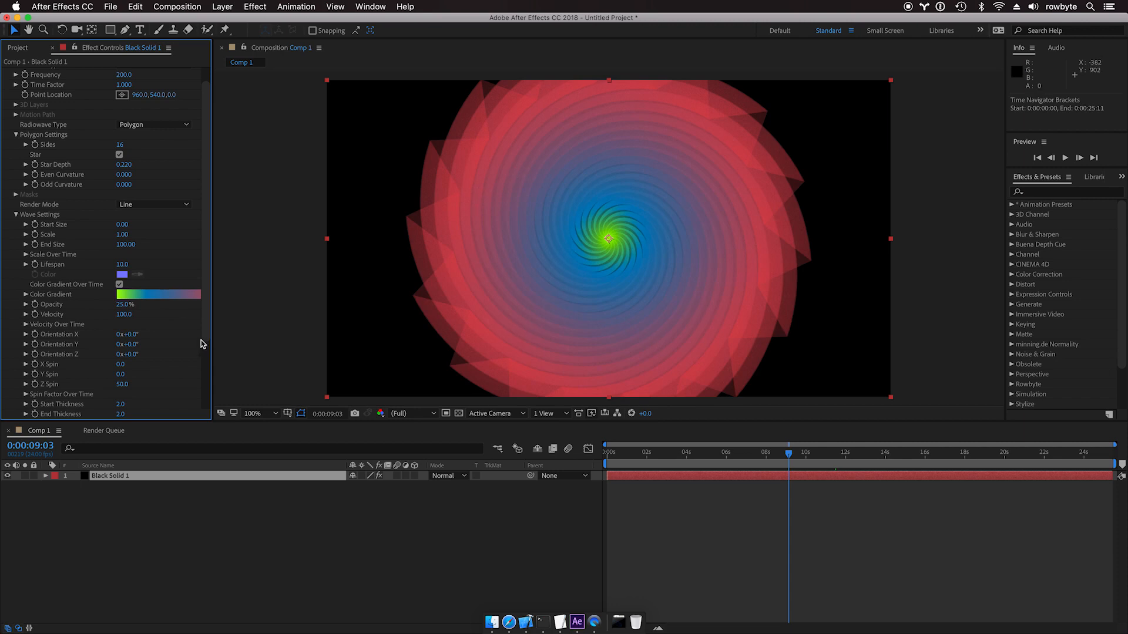
# Step: Set the Aura wave Fade-In to 2.0 and Fade-Out to 3.0
pyautogui.scroll(-3)
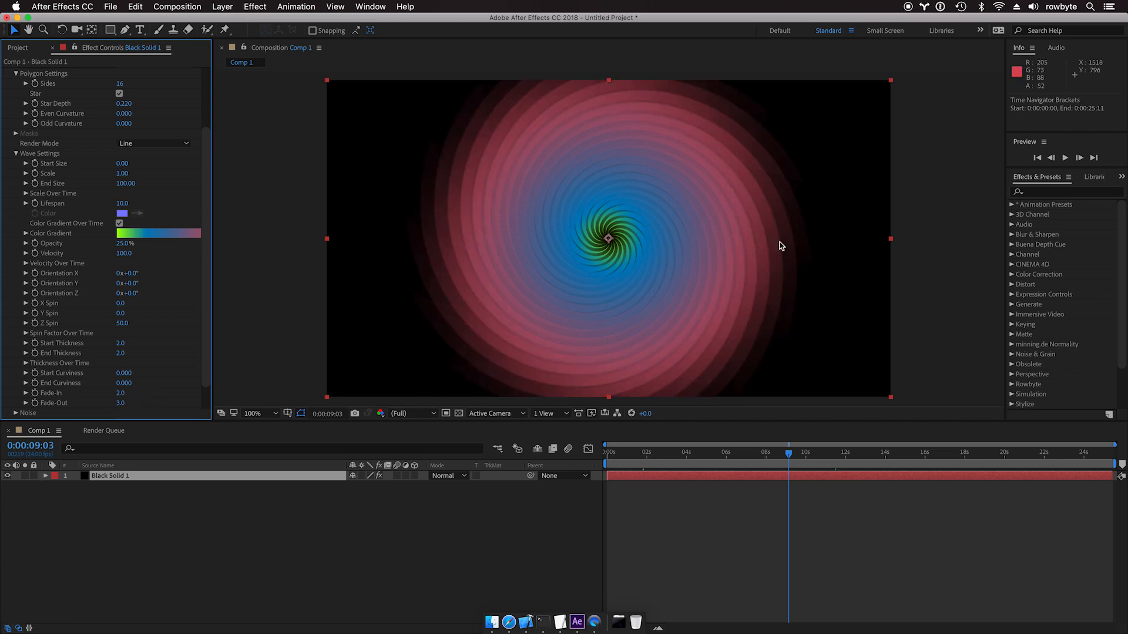
pyautogui.click(804, 452)
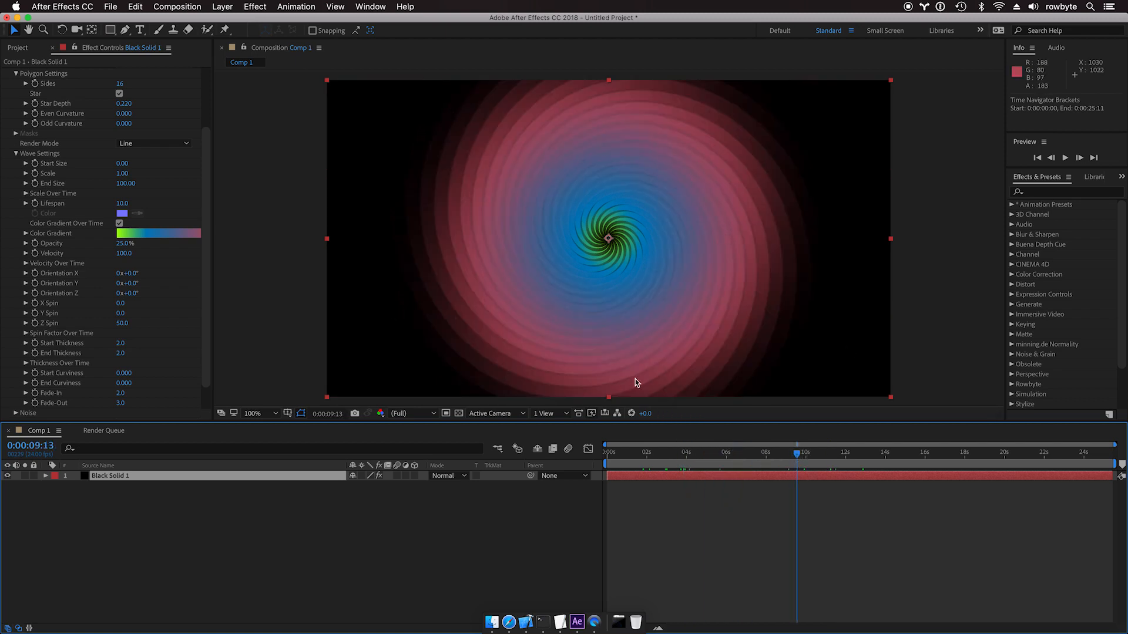
pyautogui.moveTo(230, 284)
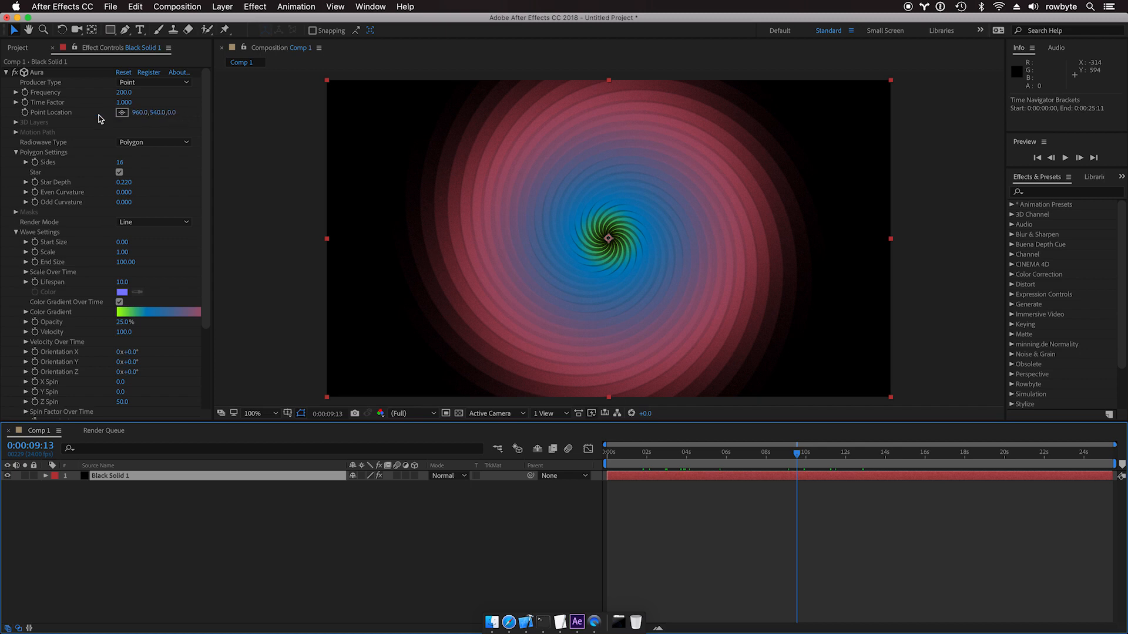
pyautogui.moveTo(32, 118)
pyautogui.write('wiggle')
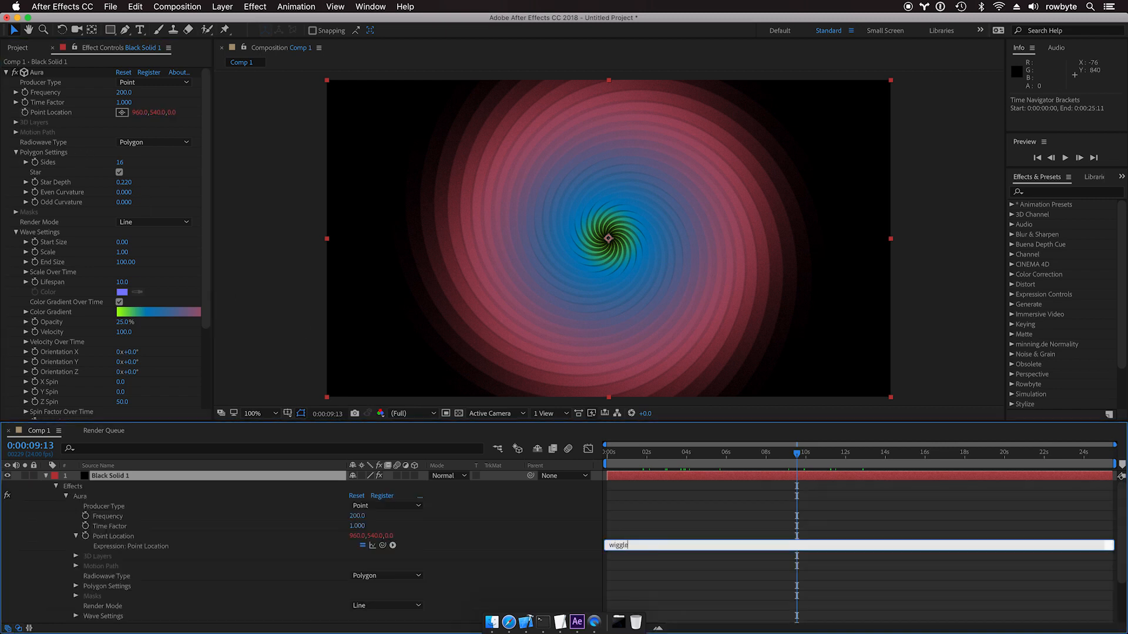
# Step: Drive the Aura Point Location with the expression wiggle(0,2,300)
pyautogui.write('(0.2,')
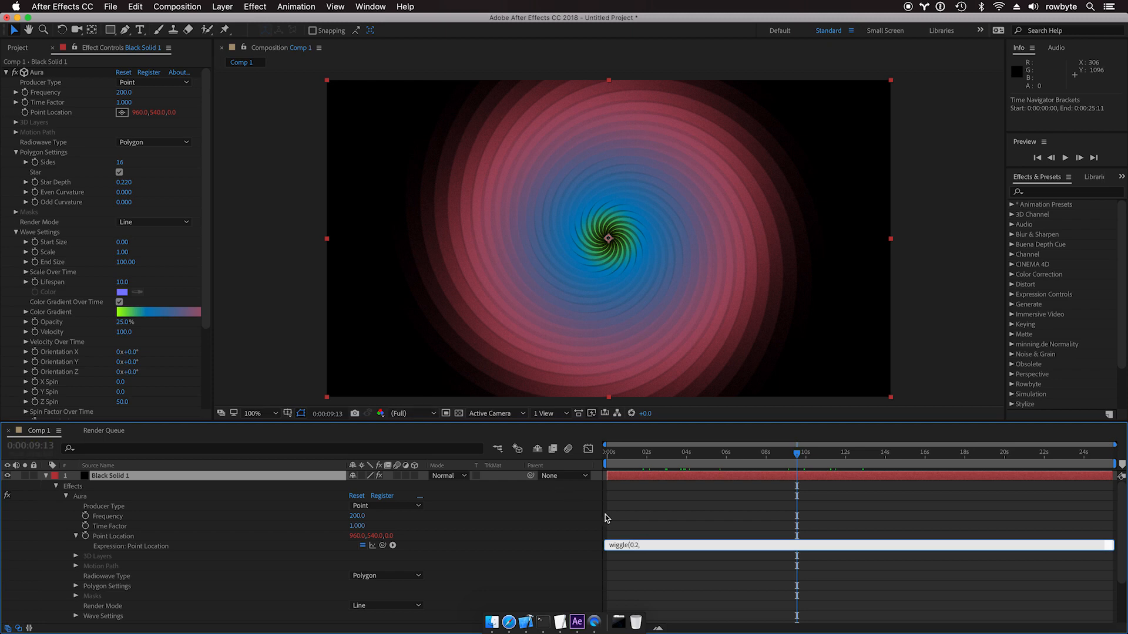
pyautogui.write('3')
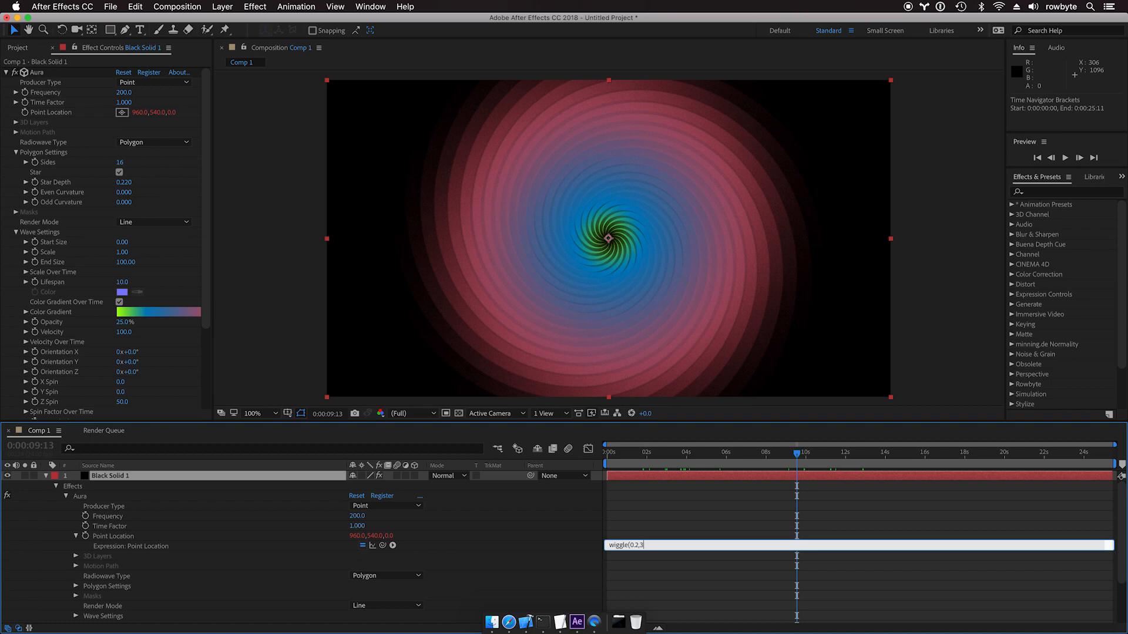
pyautogui.write('00);')
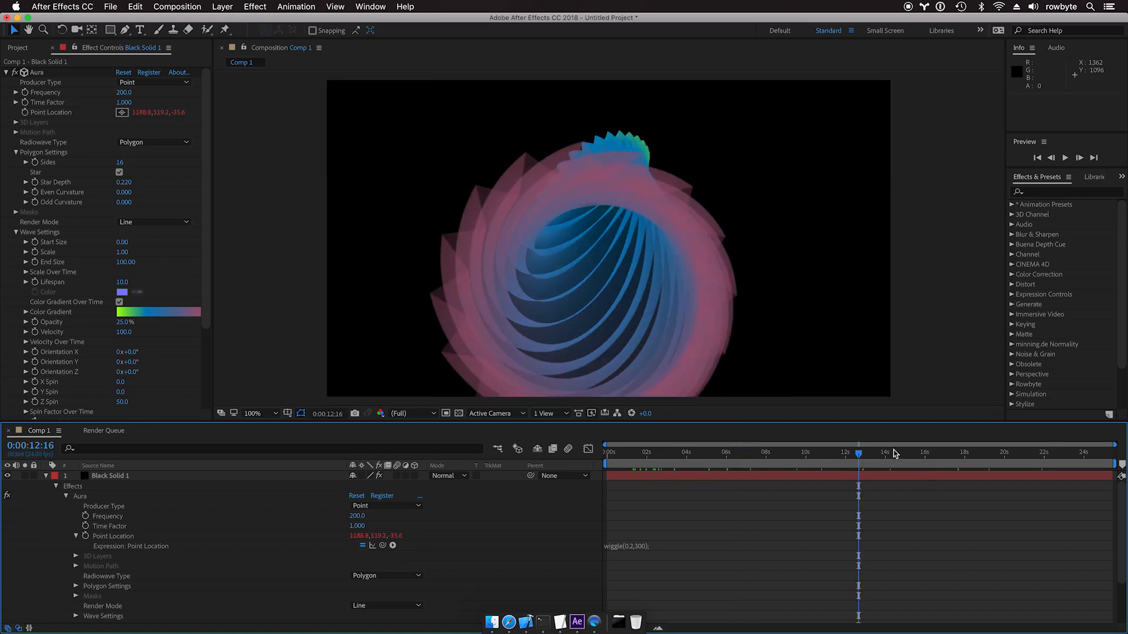
pyautogui.click(930, 452)
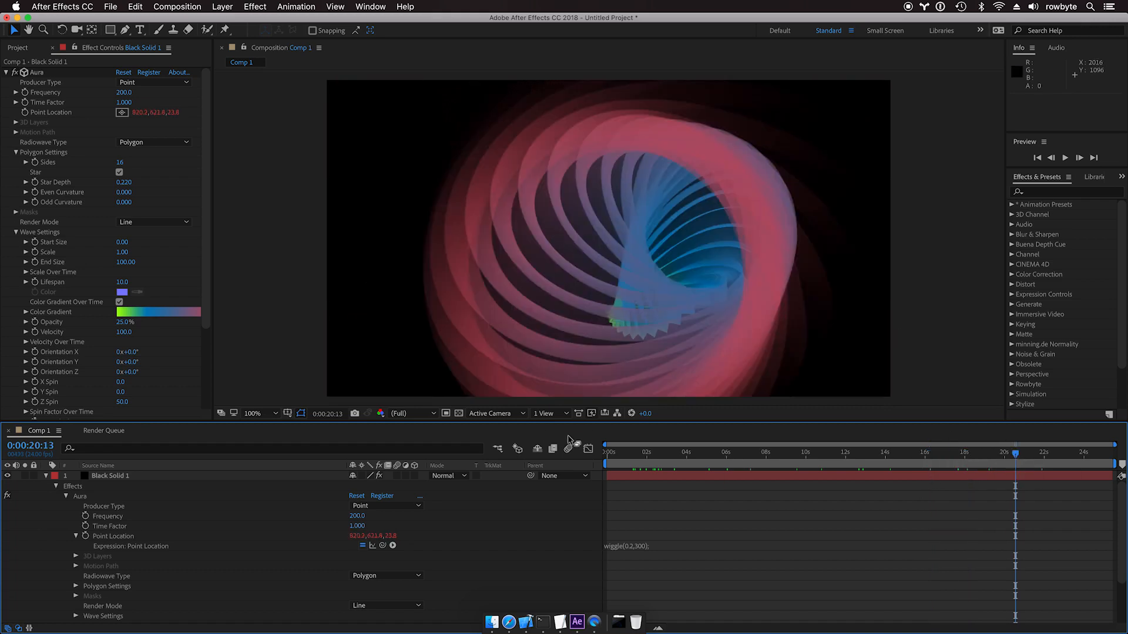
pyautogui.click(719, 452)
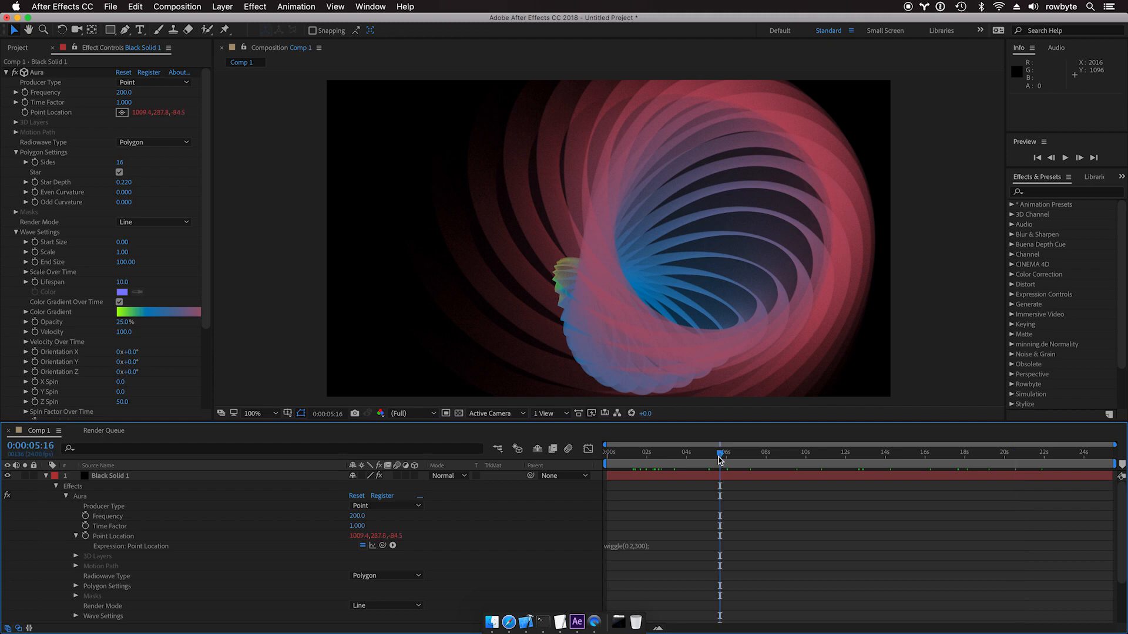
pyautogui.click(828, 451)
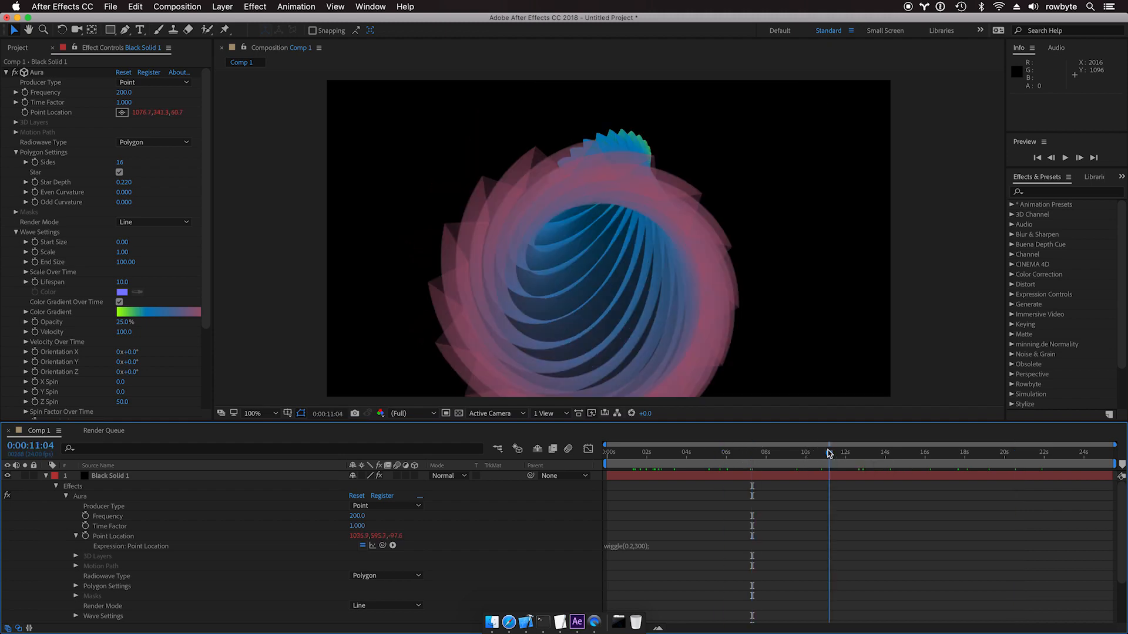